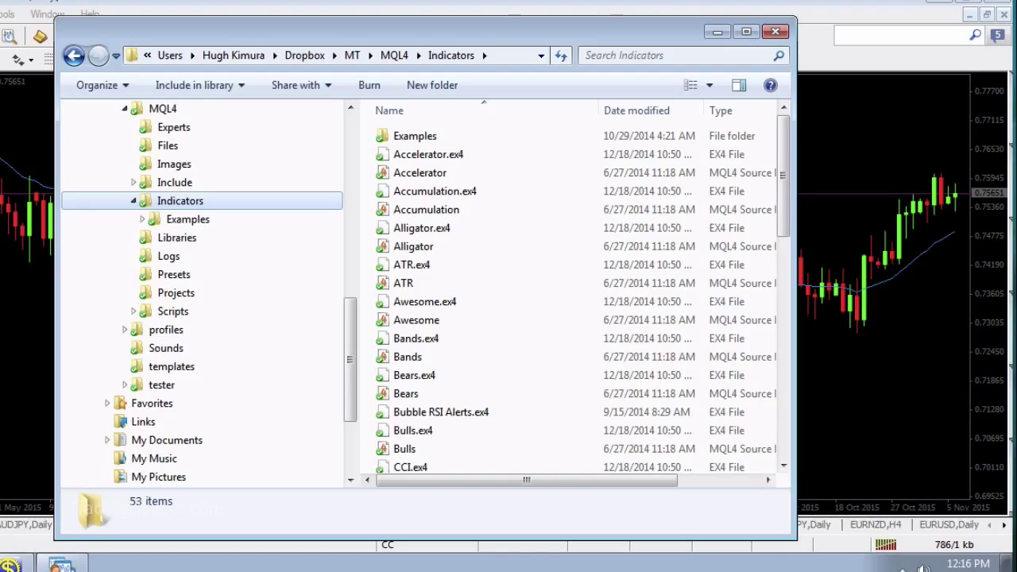
pyautogui.moveTo(290, 221)
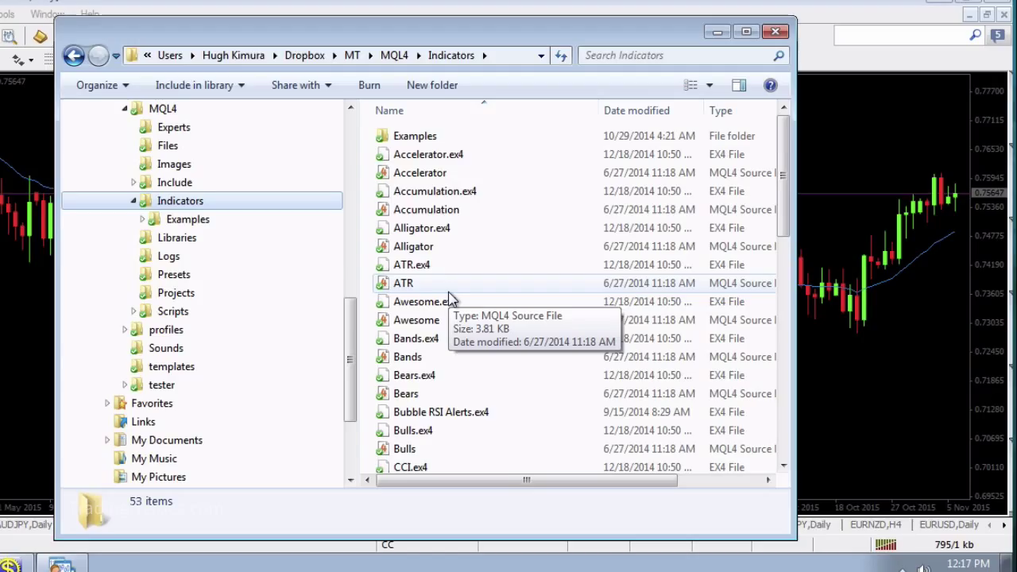
pyautogui.moveTo(451, 298)
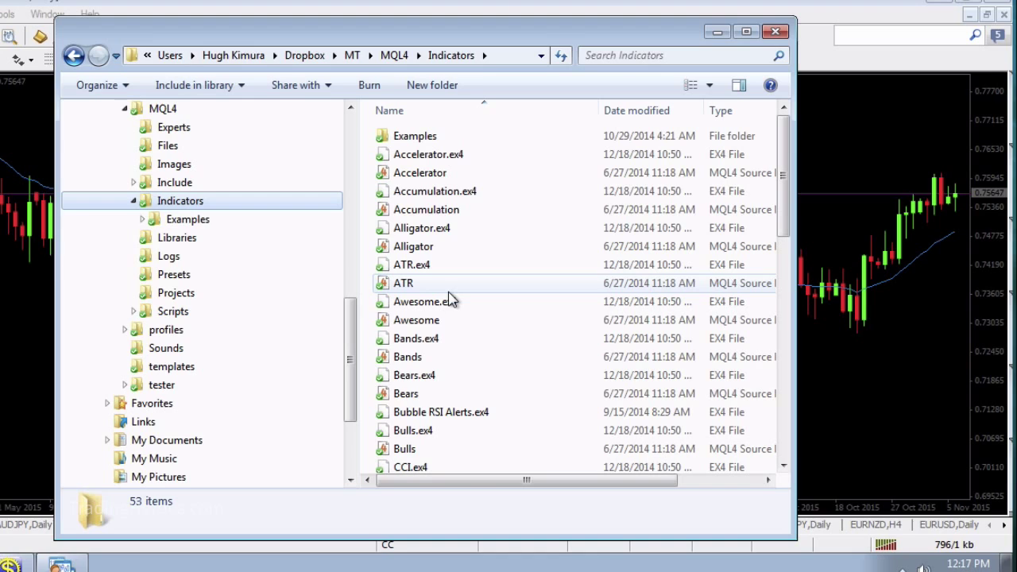
pyautogui.moveTo(600, 172)
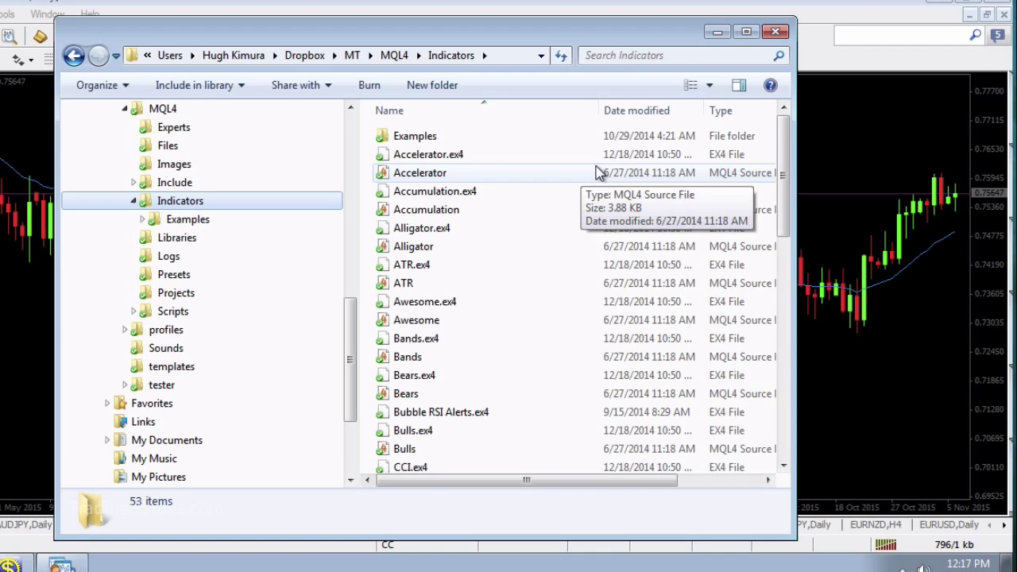
pyautogui.moveTo(715, 196)
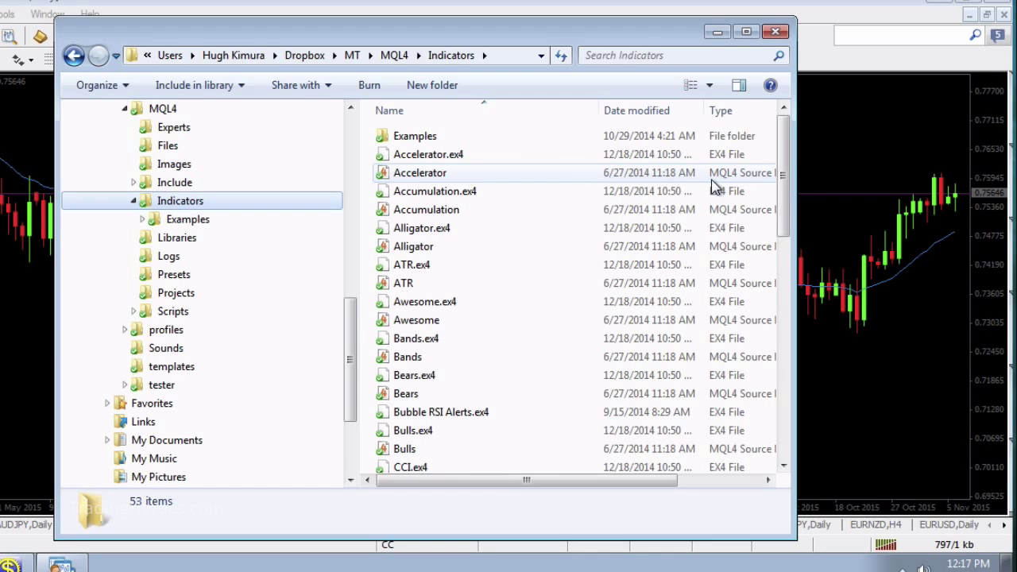
pyautogui.moveTo(743, 172)
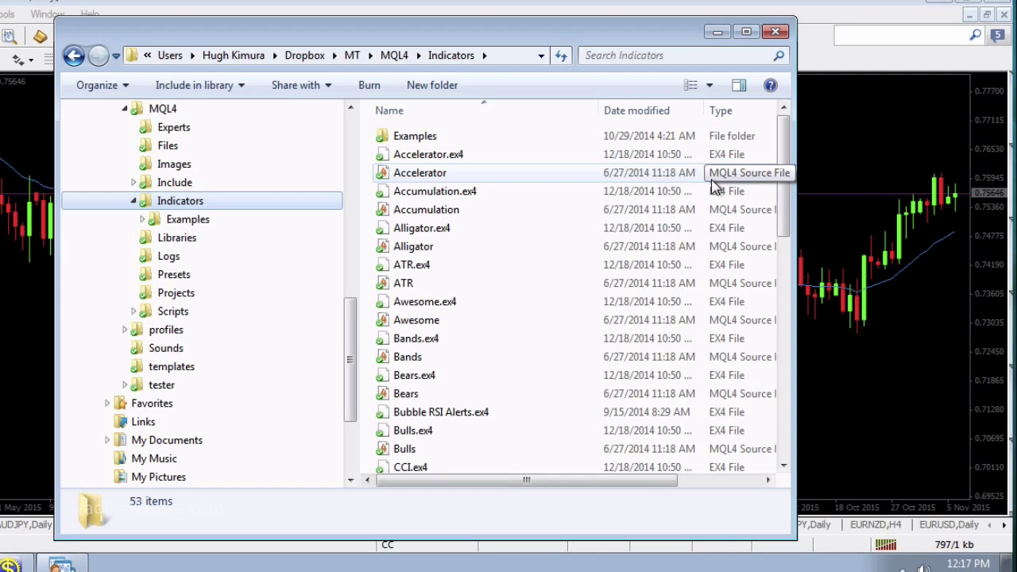
pyautogui.moveTo(516, 127)
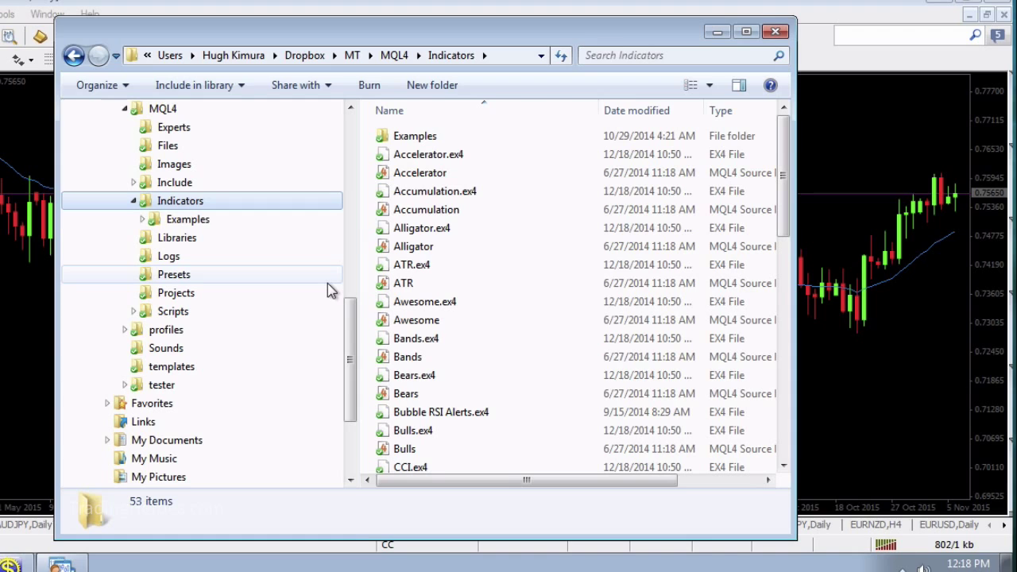
pyautogui.moveTo(347, 306)
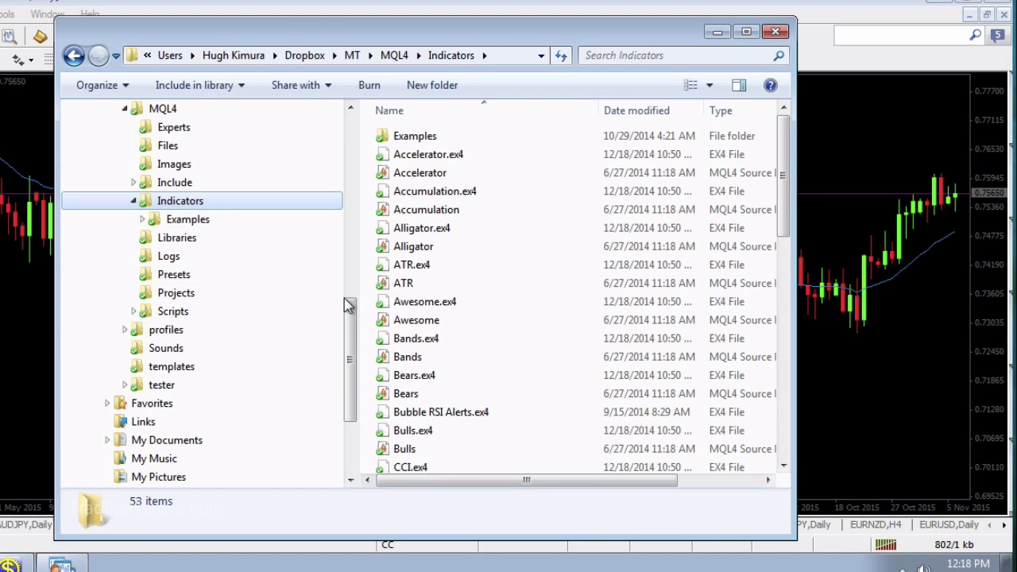
# Scroll the Explorer navigation pane up to reveal the MT folder's subfolders
pyautogui.scroll(3)
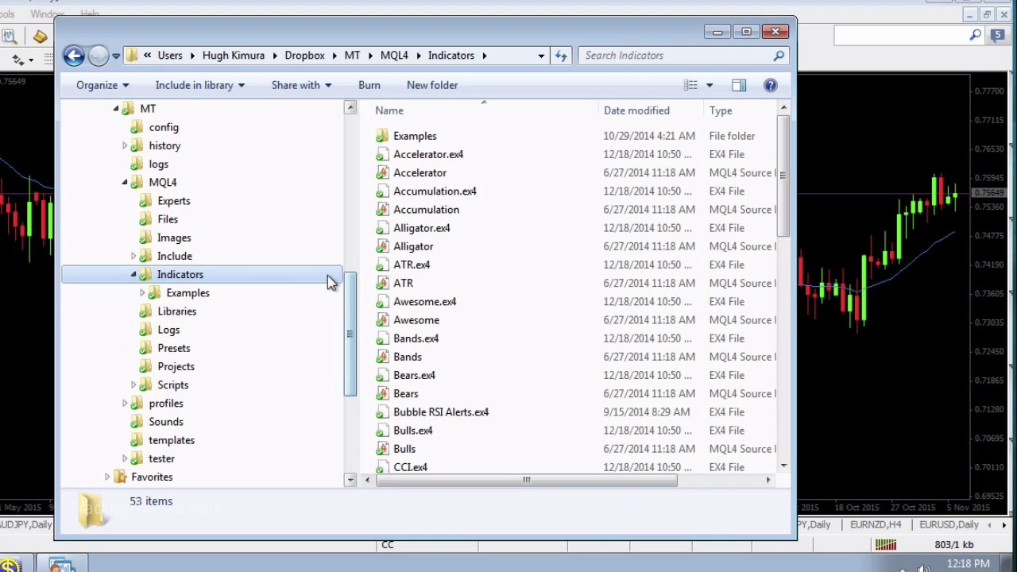
pyautogui.moveTo(223, 256)
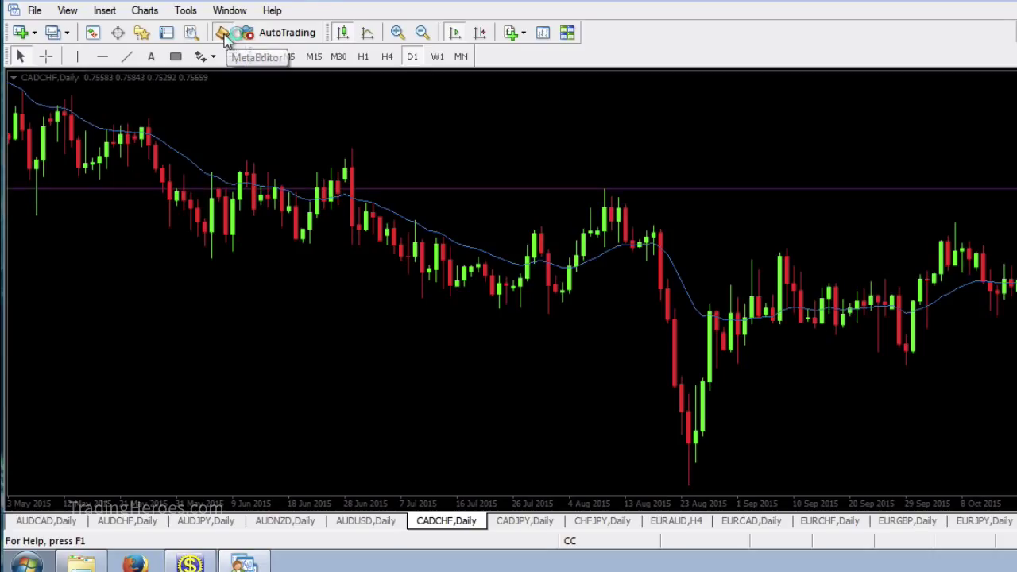
# Launch MetaEditor, expand Indicators to show files like Accelerator.mq4, and open its context menu
pyautogui.click(225, 31)
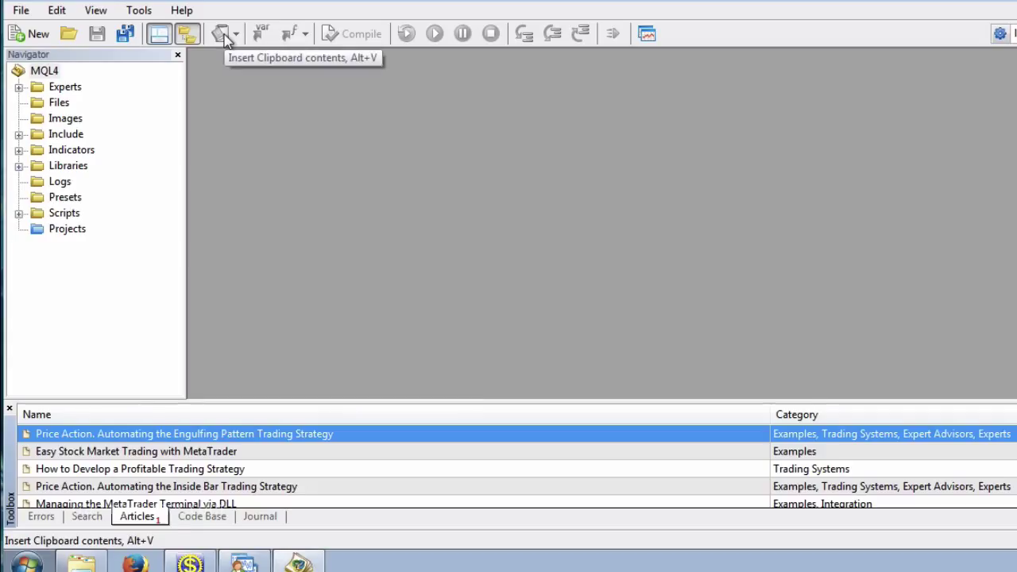
pyautogui.moveTo(159, 85)
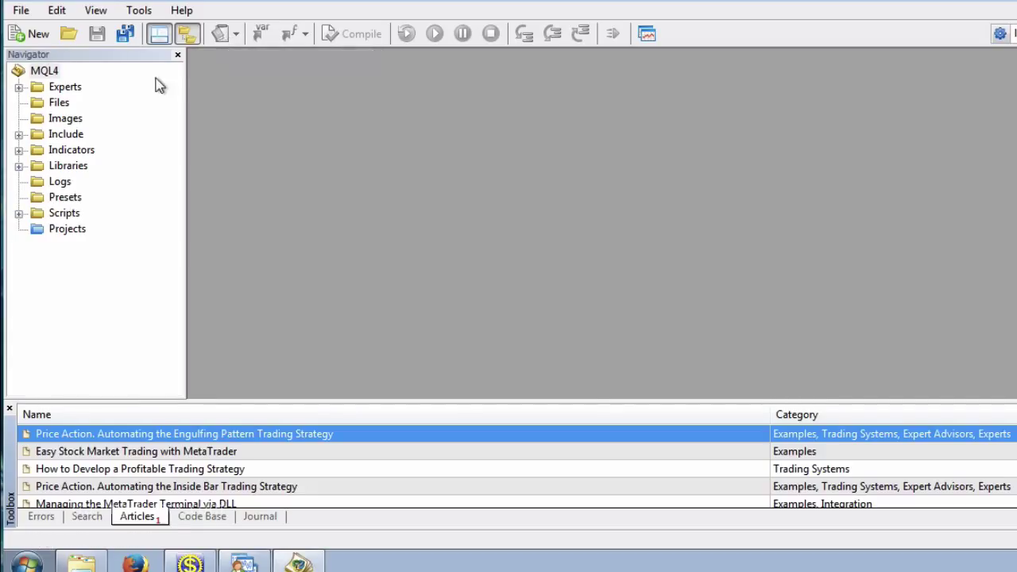
pyautogui.moveTo(63, 185)
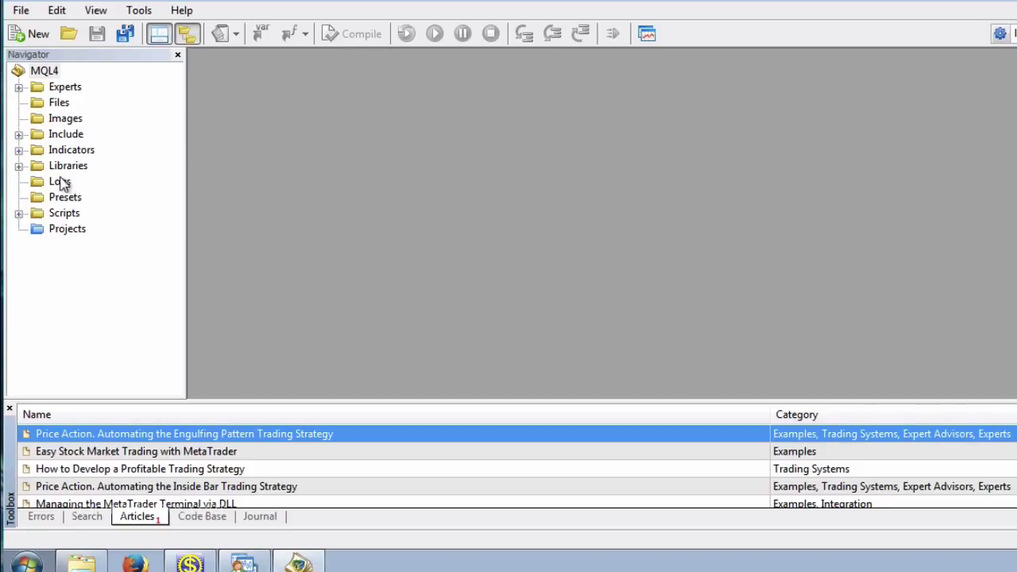
pyautogui.moveTo(80, 135)
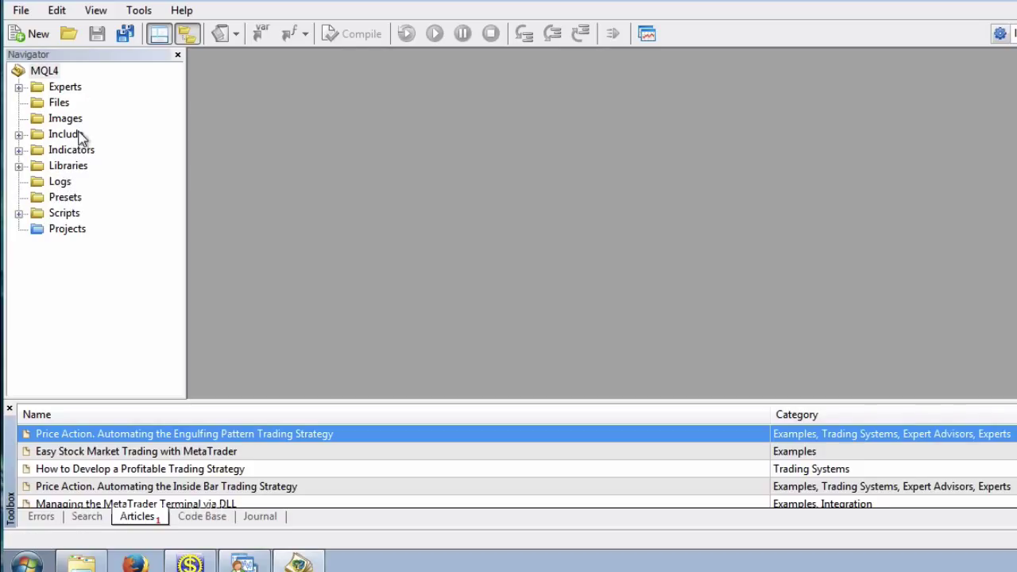
pyautogui.moveTo(84, 163)
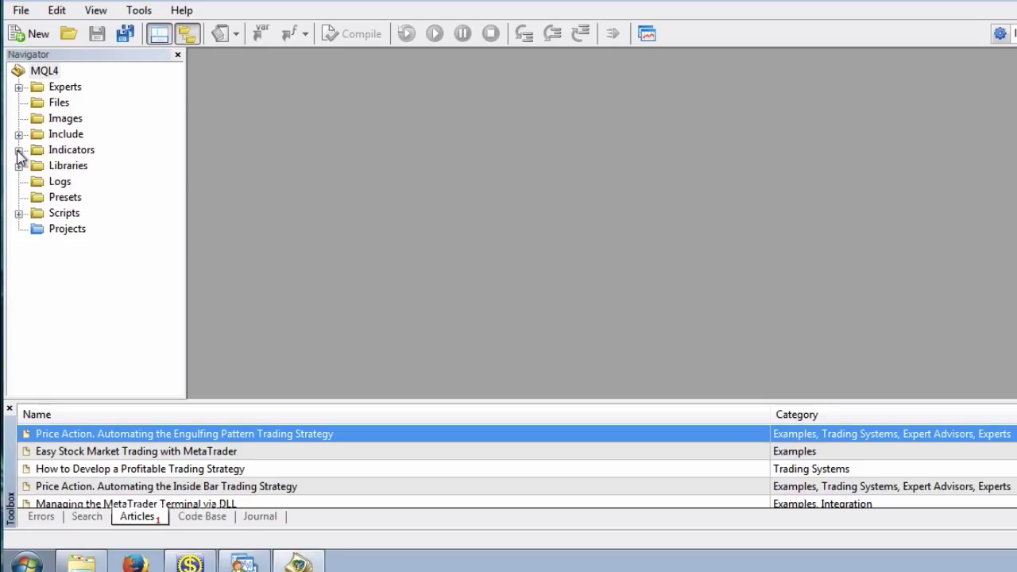
pyautogui.click(19, 150)
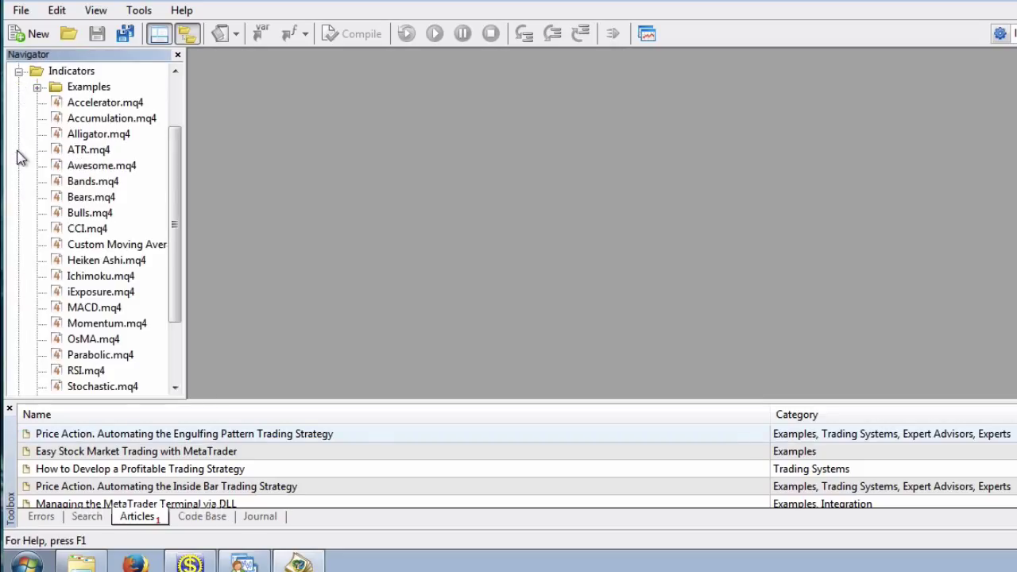
pyautogui.click(71, 71)
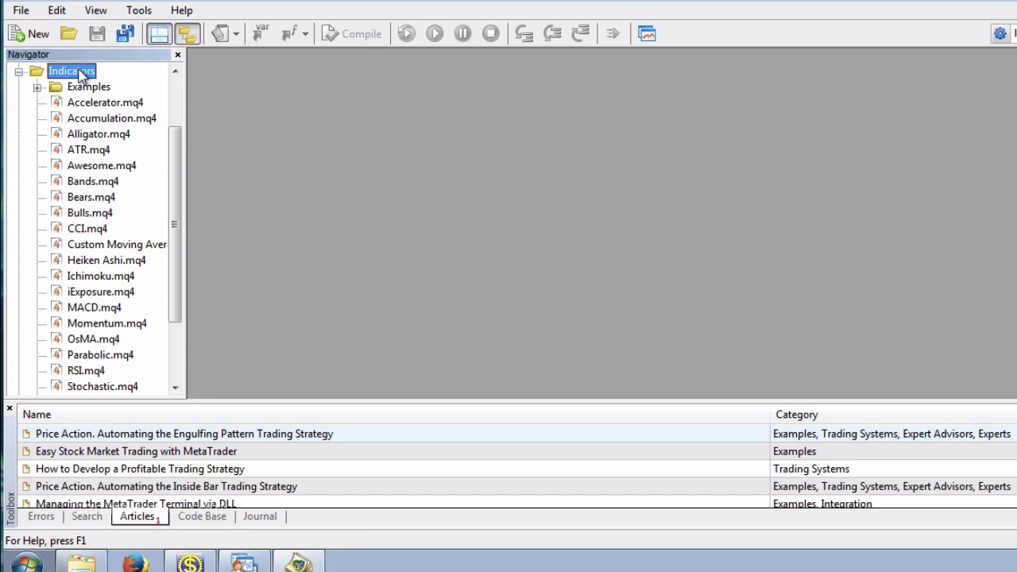
pyautogui.scroll(-3)
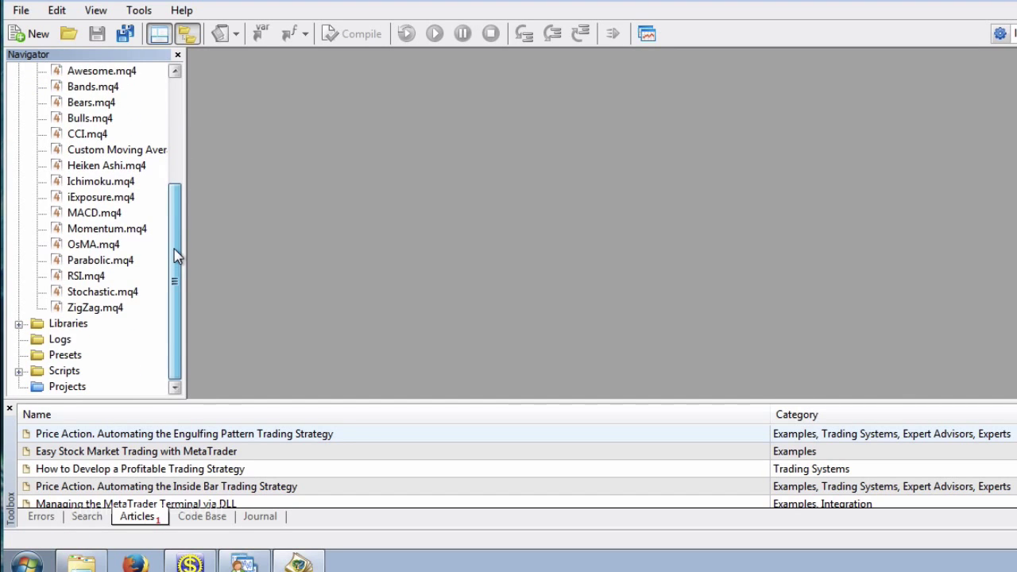
pyautogui.rightClick(72, 133)
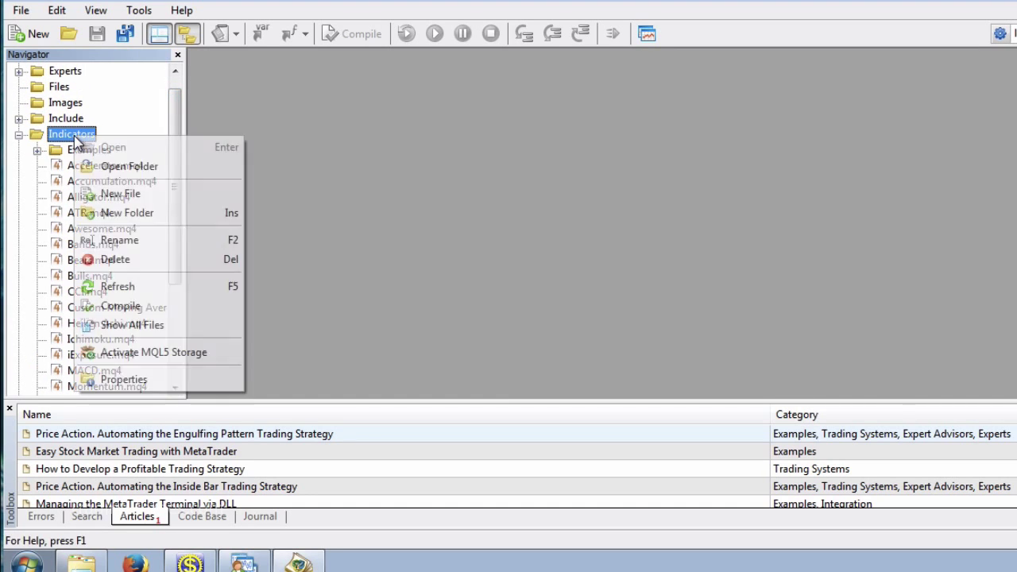
# Open the MQL4 Indicators data folder on disk and browse its 46 indicator files
pyautogui.click(130, 166)
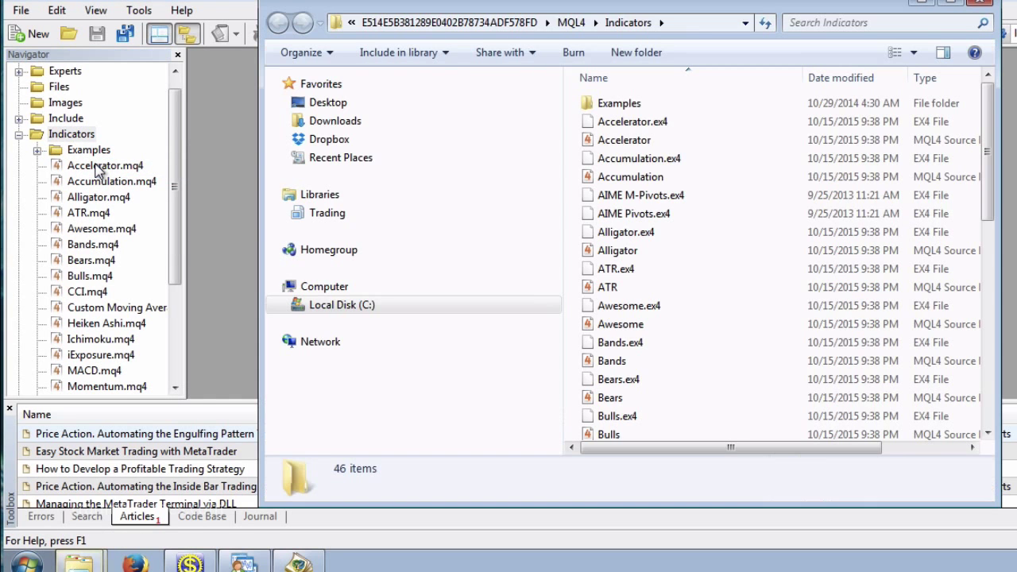
pyautogui.moveTo(525, 281)
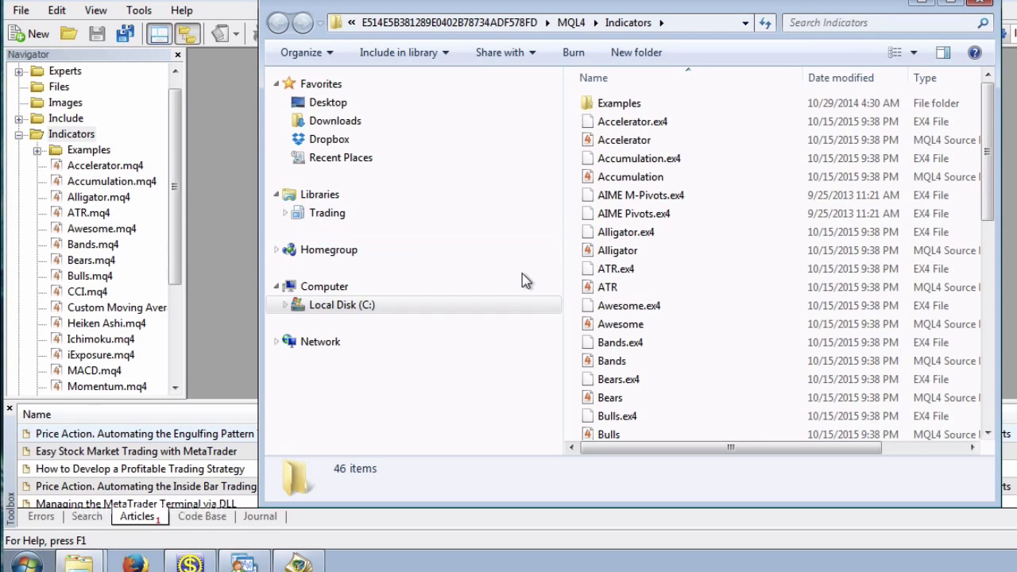
pyautogui.moveTo(616, 250)
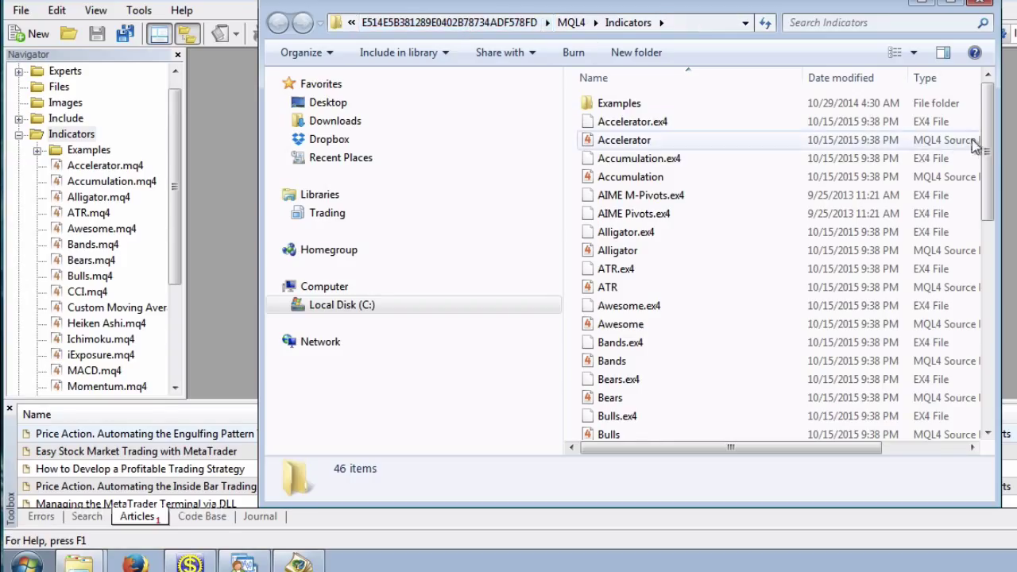
pyautogui.scroll(-3)
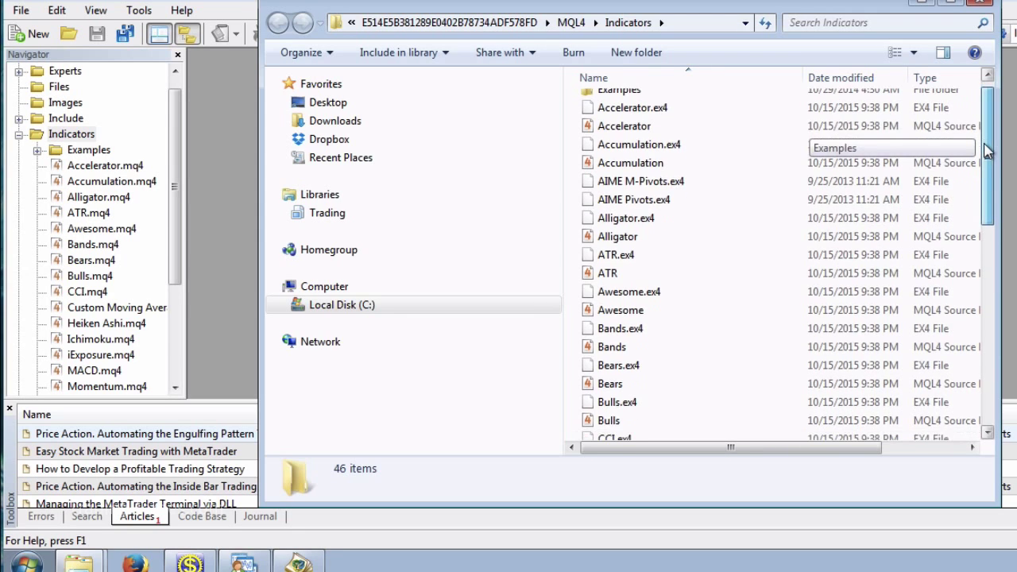
pyautogui.scroll(-3)
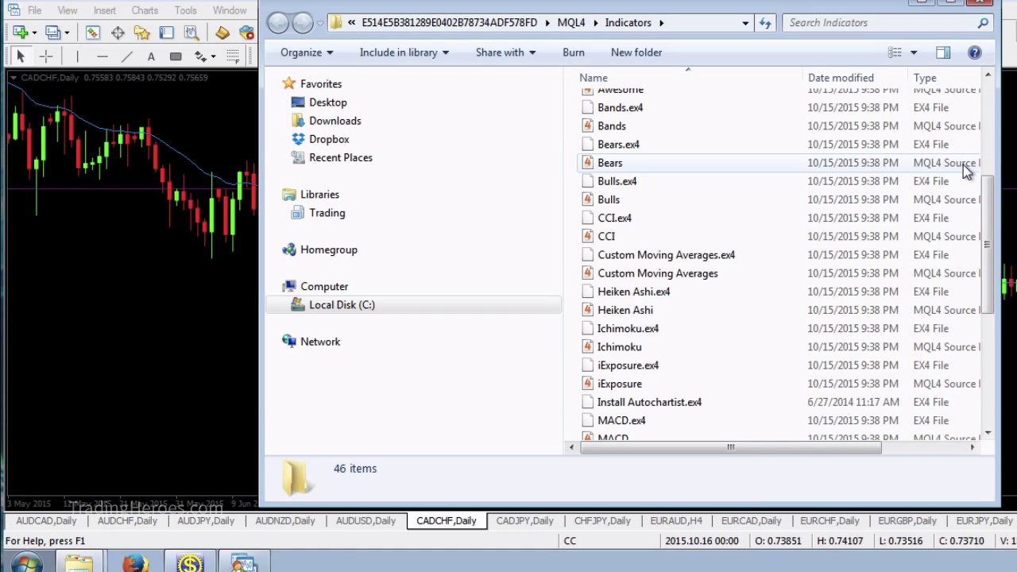
pyautogui.moveTo(965, 170)
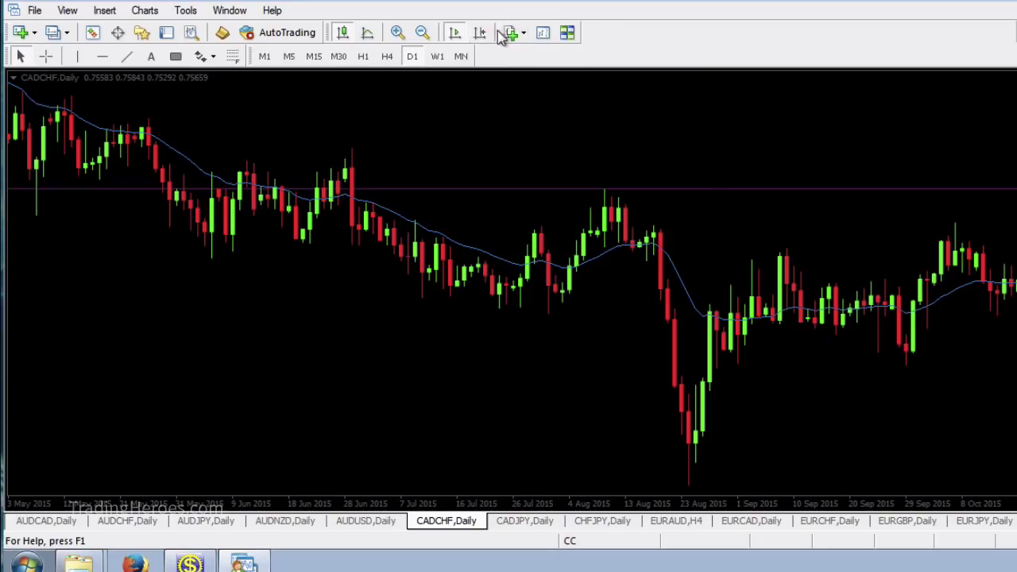
# Show the Custom indicators list, including SimplePanel, AIME Pivots and TH Simple RSI Alerts
pyautogui.click(508, 32)
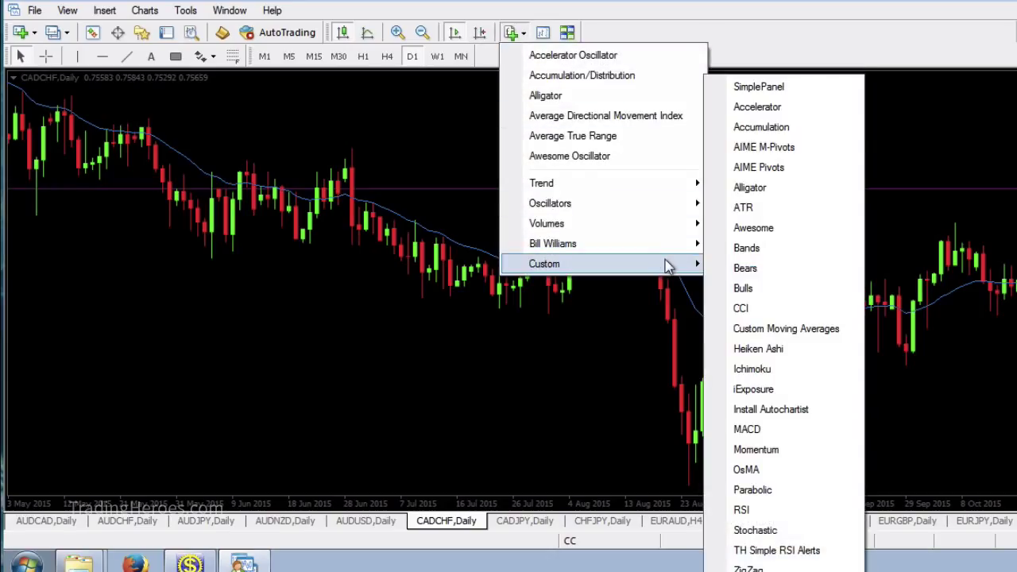
pyautogui.moveTo(779, 268)
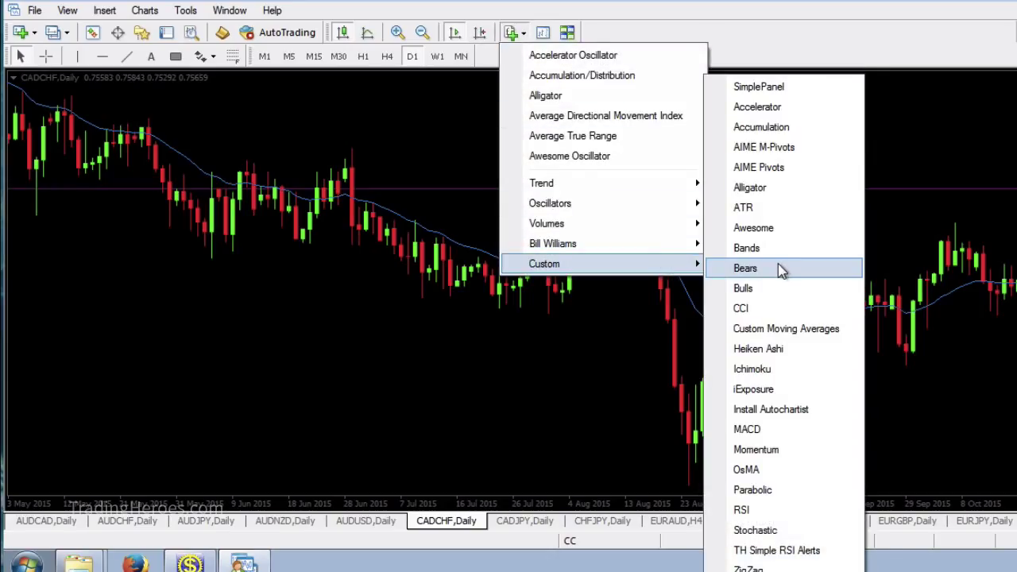